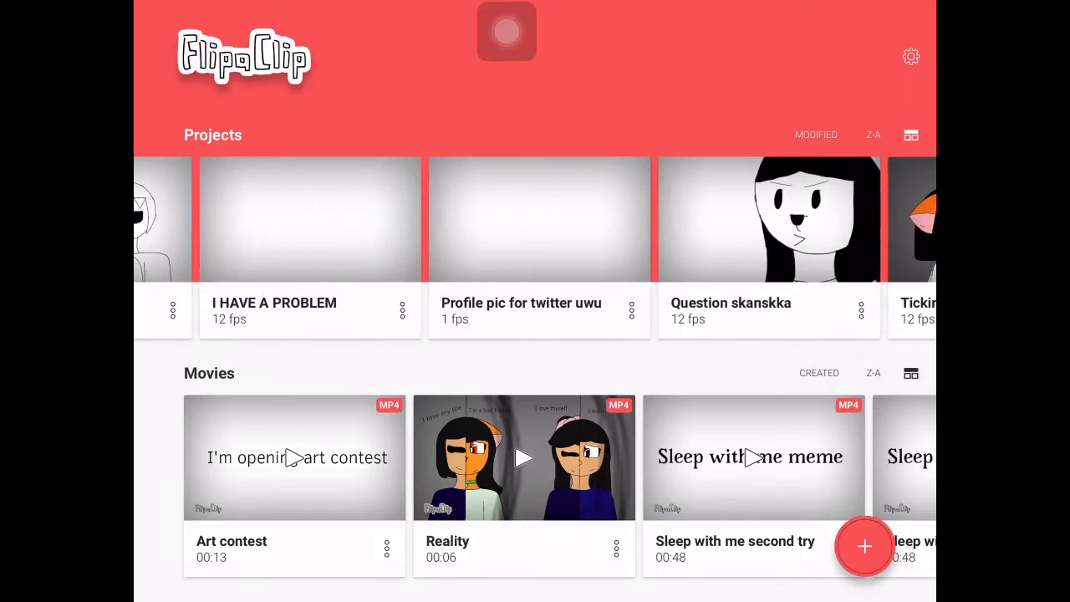
# Scroll the Projects row leftward past Slendyblox storyline until the Noo-Noo and Guardian thumbnail appears.
pyautogui.hscroll(-3)
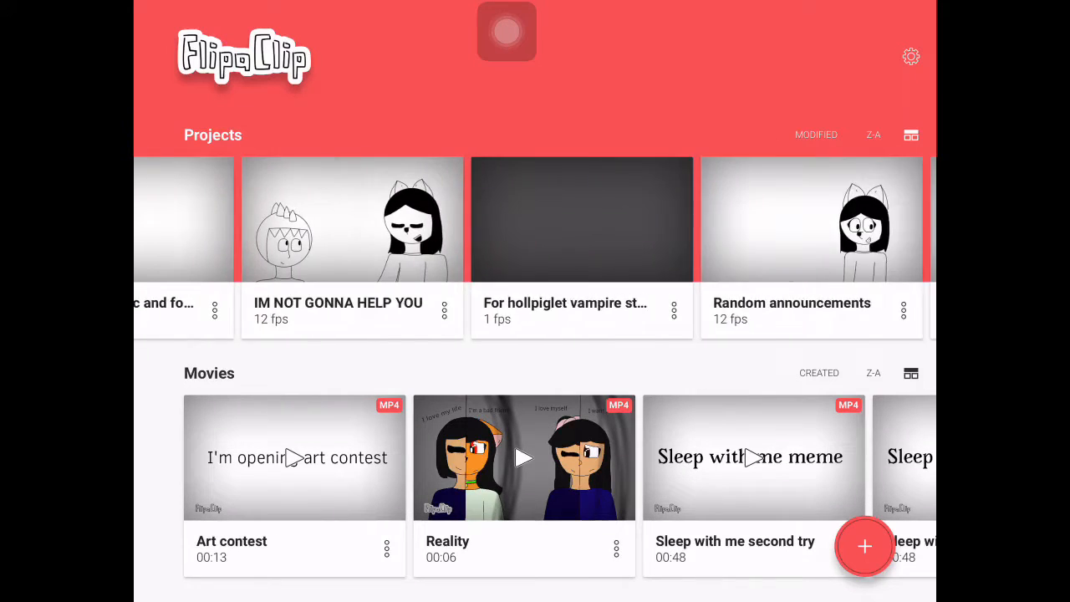
pyautogui.hscroll(-3)
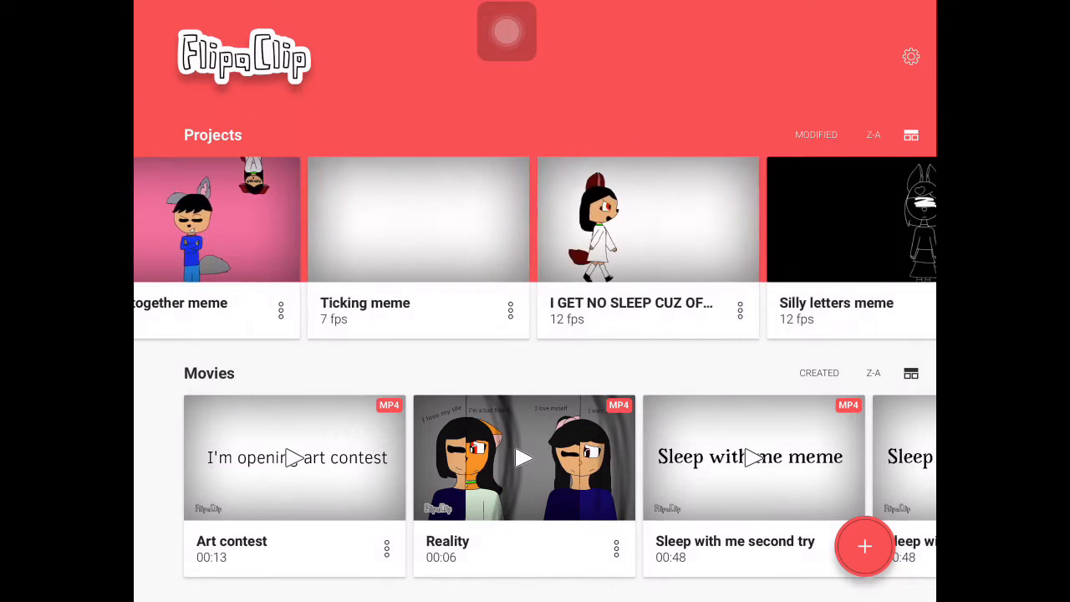
pyautogui.hscroll(-3)
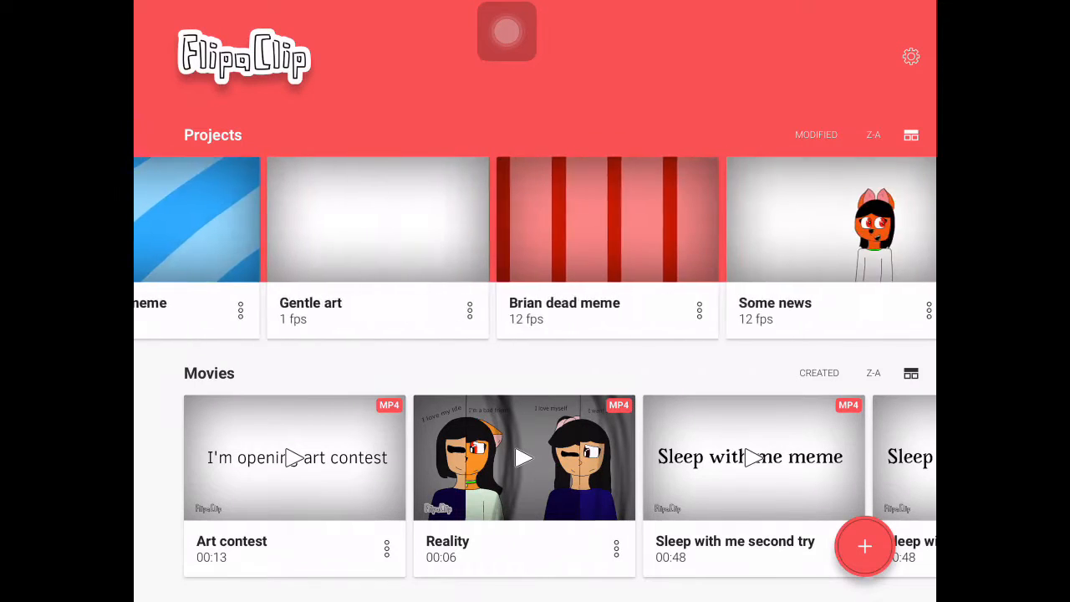
pyautogui.hscroll(-3)
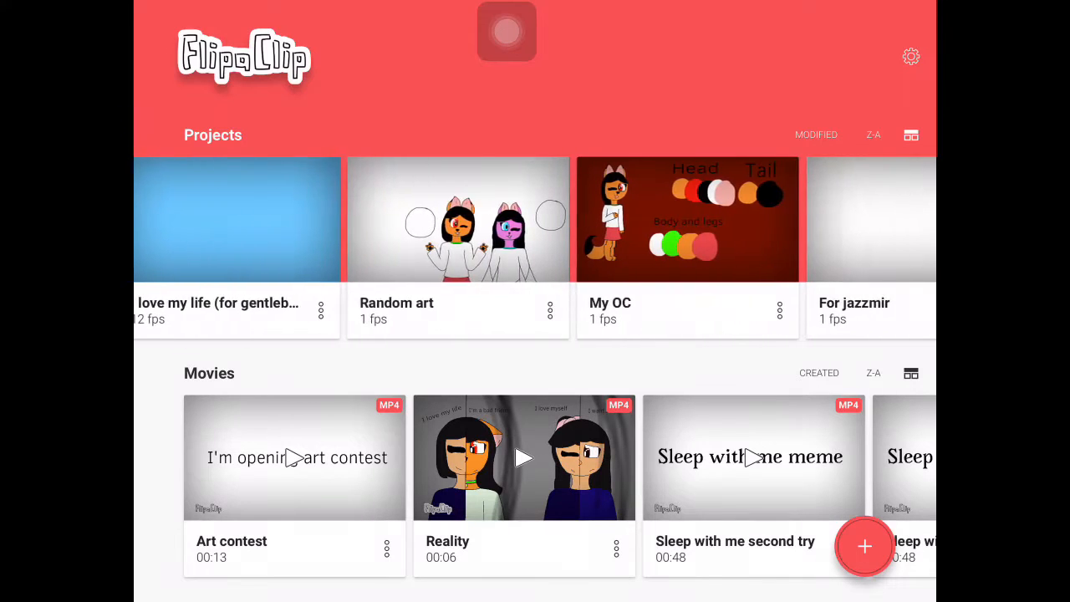
pyautogui.hscroll(-3)
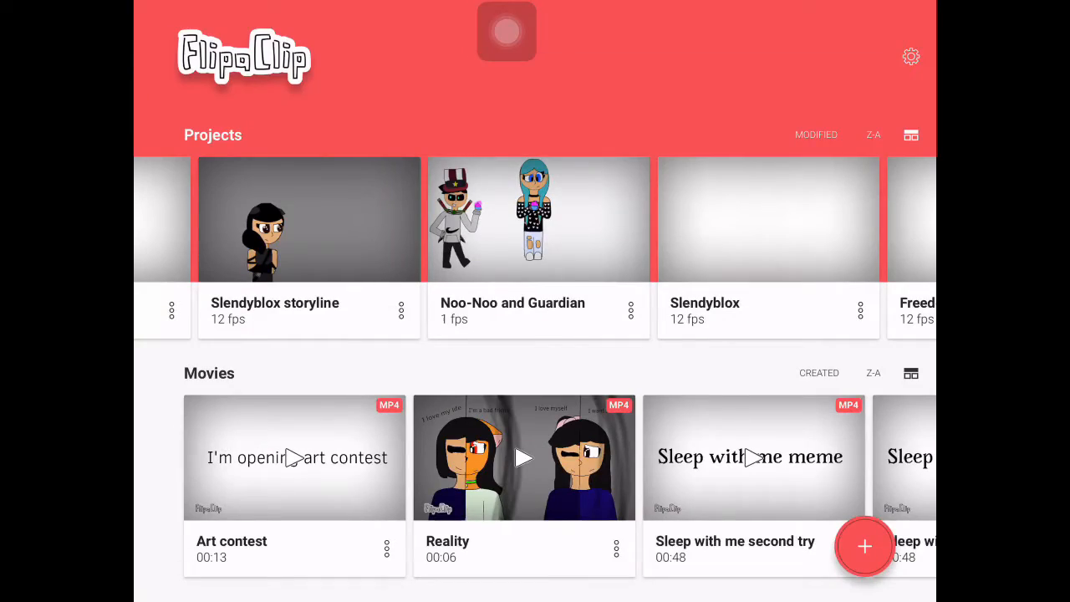
pyautogui.click(538, 219)
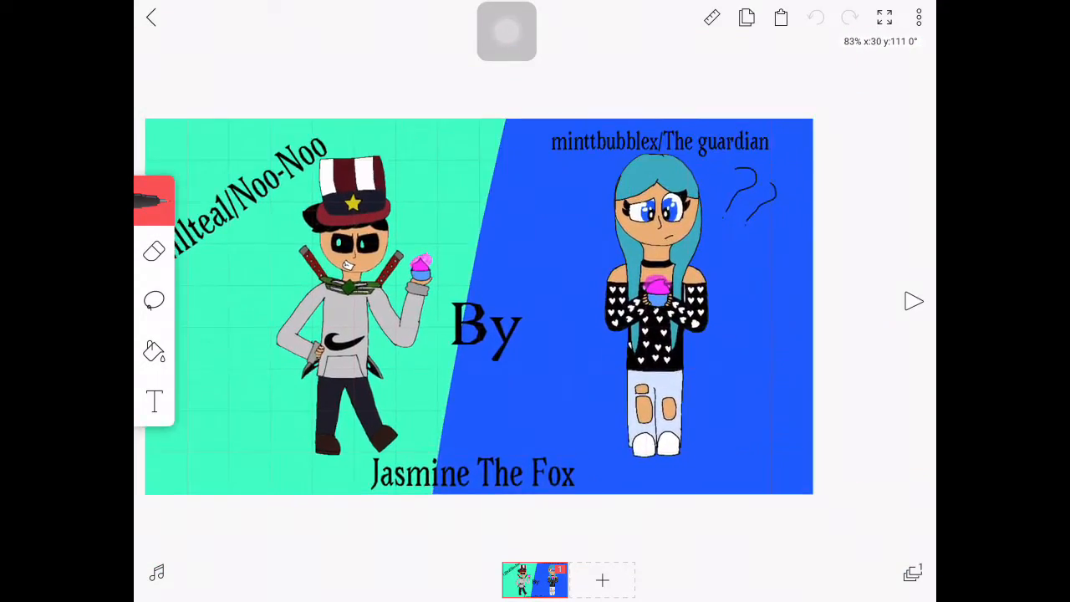
pyautogui.click(151, 16)
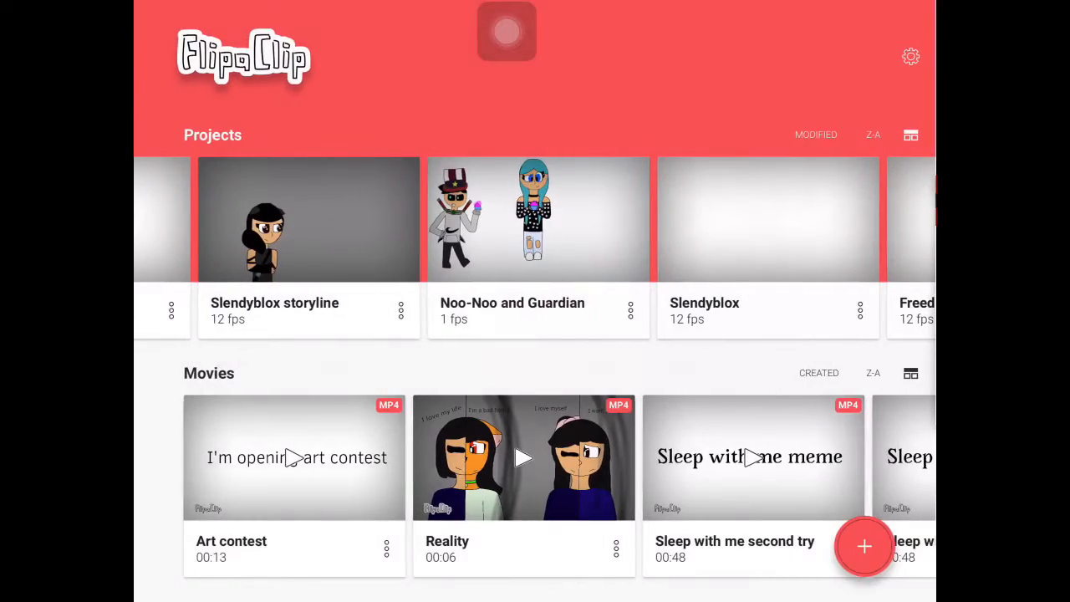